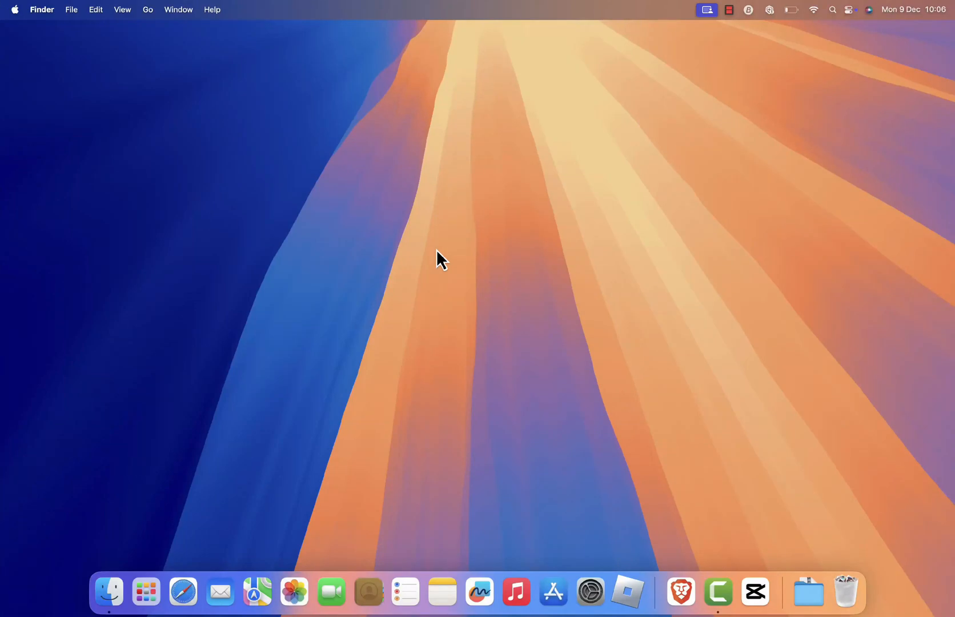
{"action": "mouse_move", "coordinate": [747, 43]}
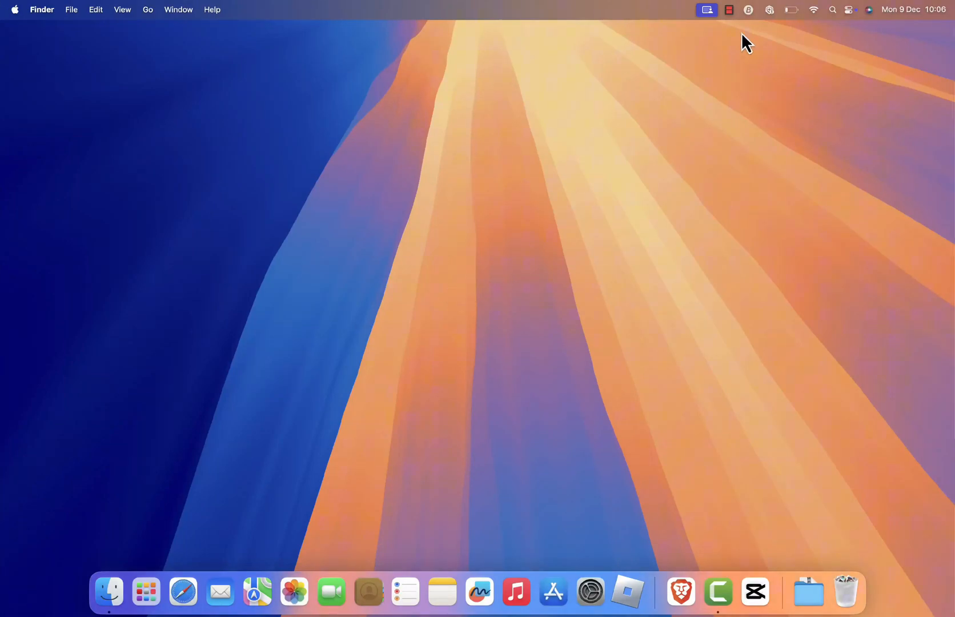
{"action": "mouse_move", "coordinate": [854, 22]}
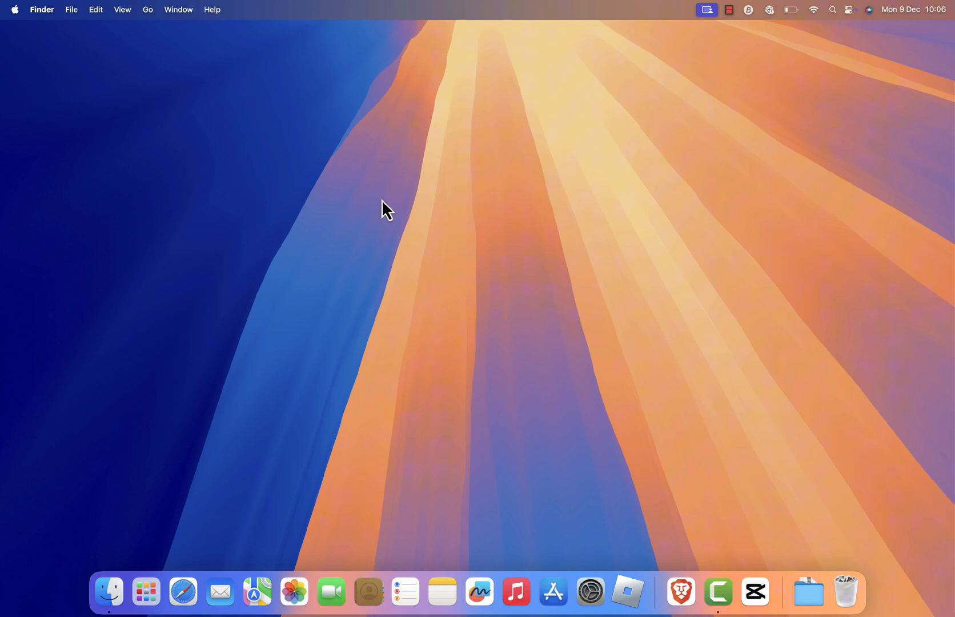
{"action": "mouse_move", "coordinate": [473, 232]}
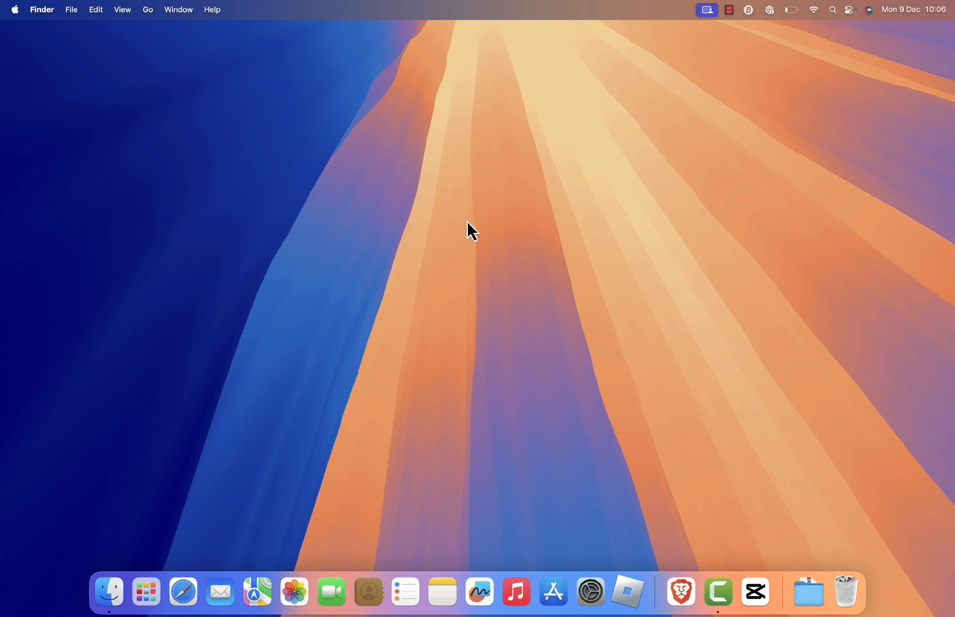
{"action": "mouse_move", "coordinate": [470, 141]}
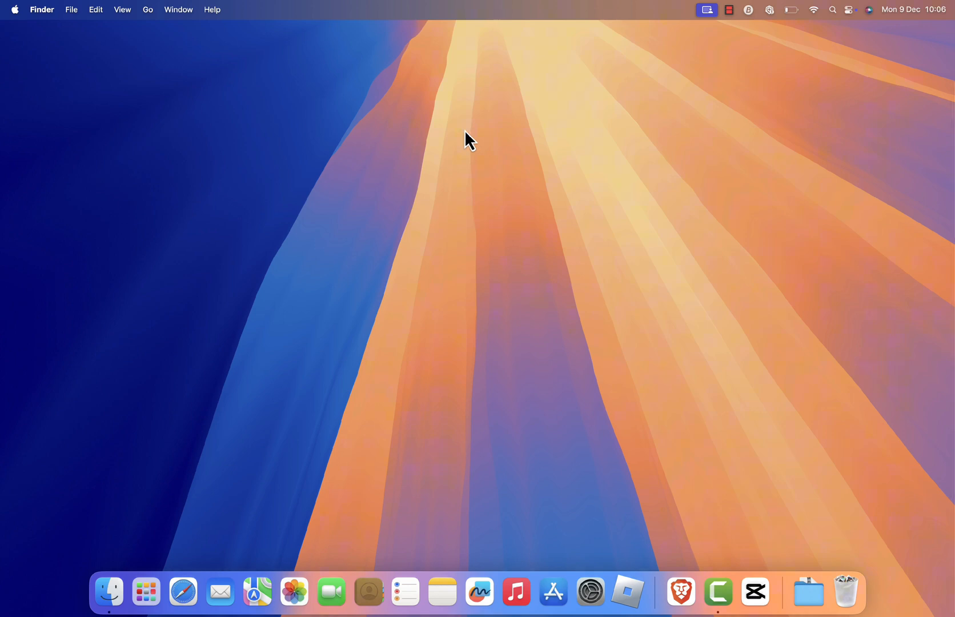
{"action": "mouse_move", "coordinate": [496, 217]}
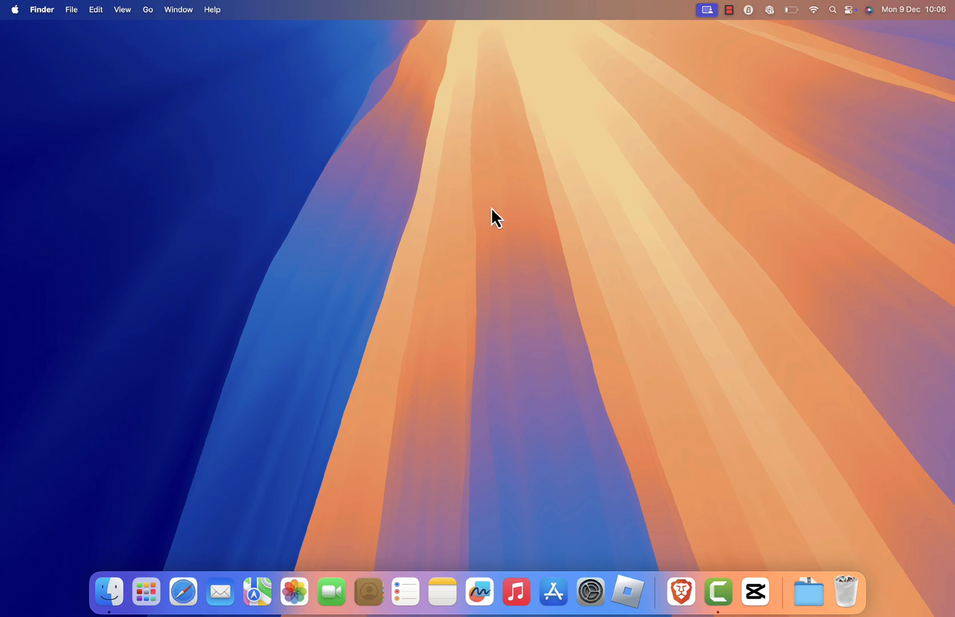
{"action": "mouse_move", "coordinate": [425, 186]}
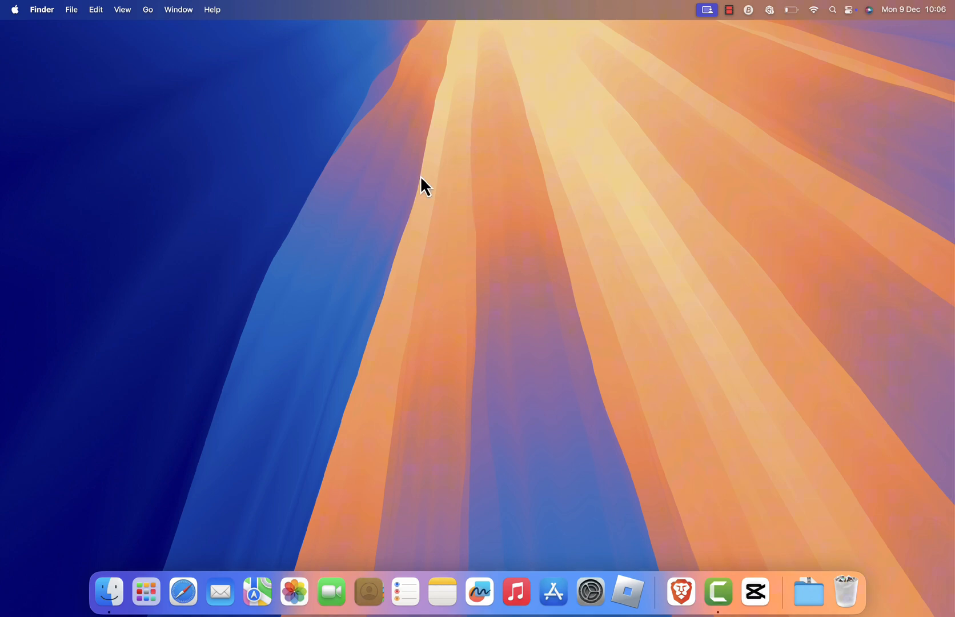
{"action": "mouse_move", "coordinate": [507, 233]}
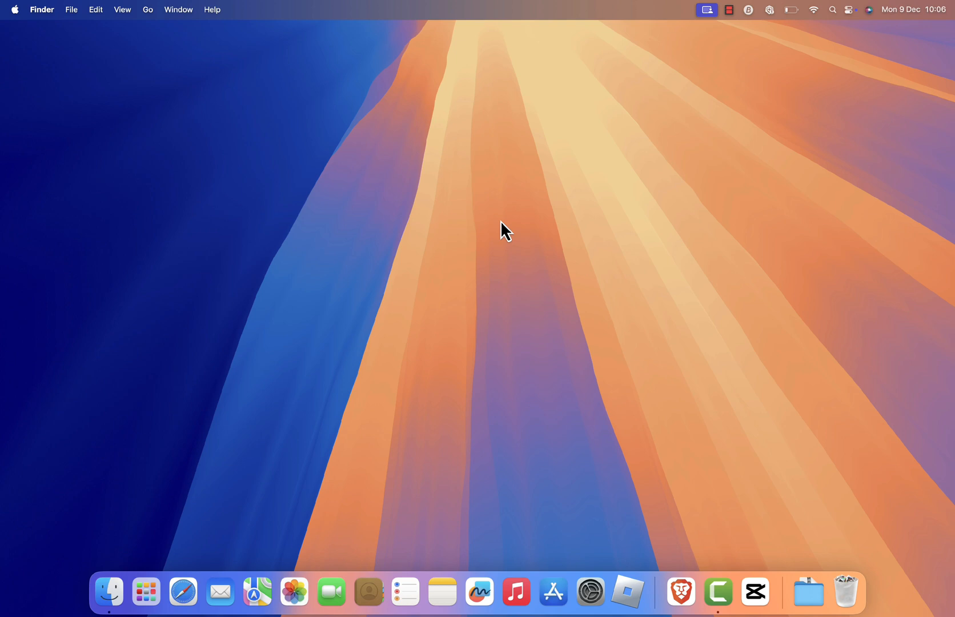
{"action": "mouse_move", "coordinate": [356, 147]}
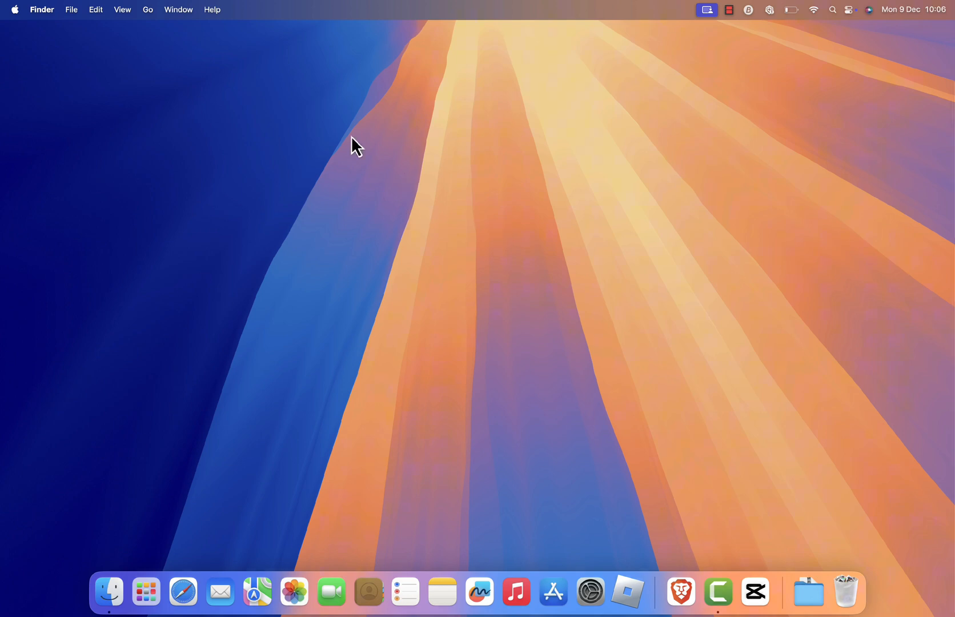
Launch System Settings from the Apple menu, landing on the General pane
{"action": "left_click", "coordinate": [15, 9]}
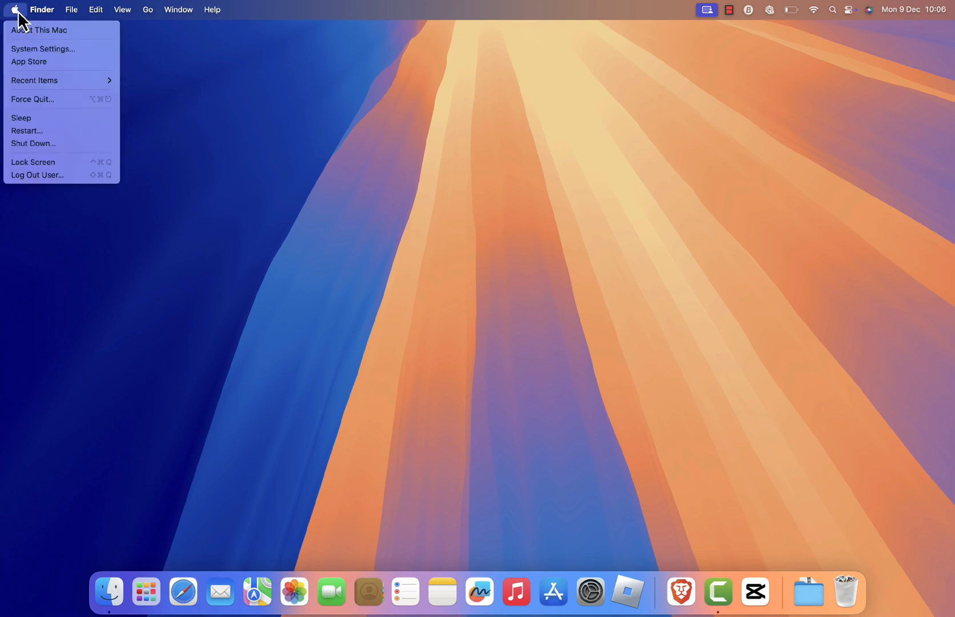
{"action": "left_click", "coordinate": [42, 50]}
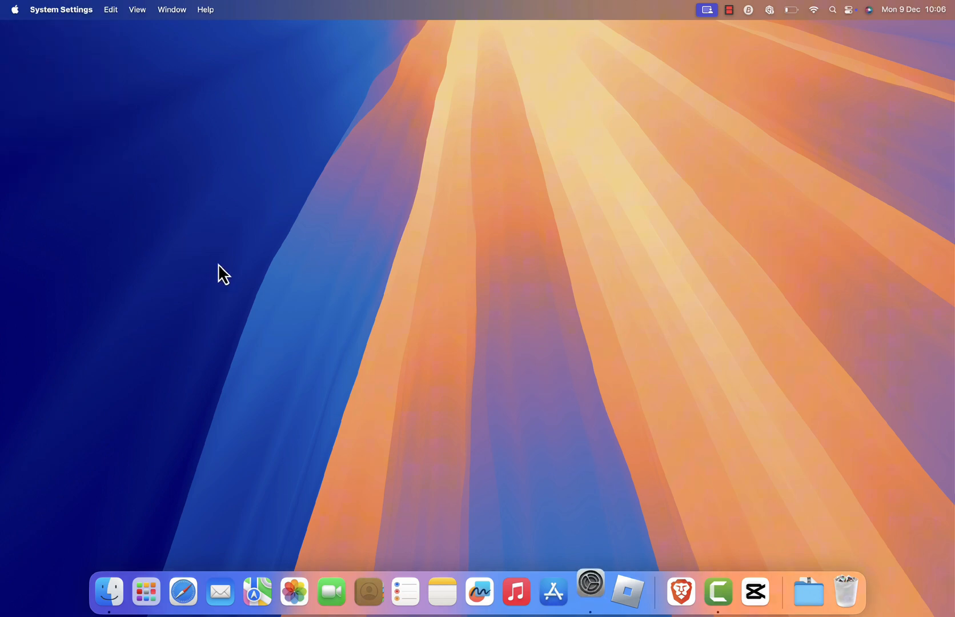
{"action": "left_click", "coordinate": [590, 592]}
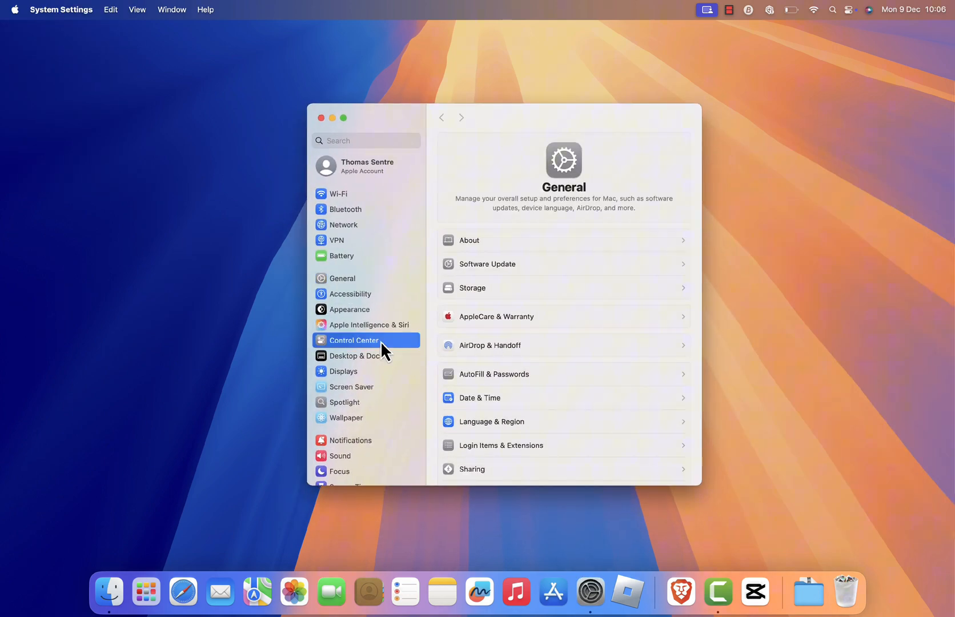
In Control Center settings, set Wi-Fi to Don't Show in Menu Bar, then show it again
{"action": "left_click", "coordinate": [352, 340]}
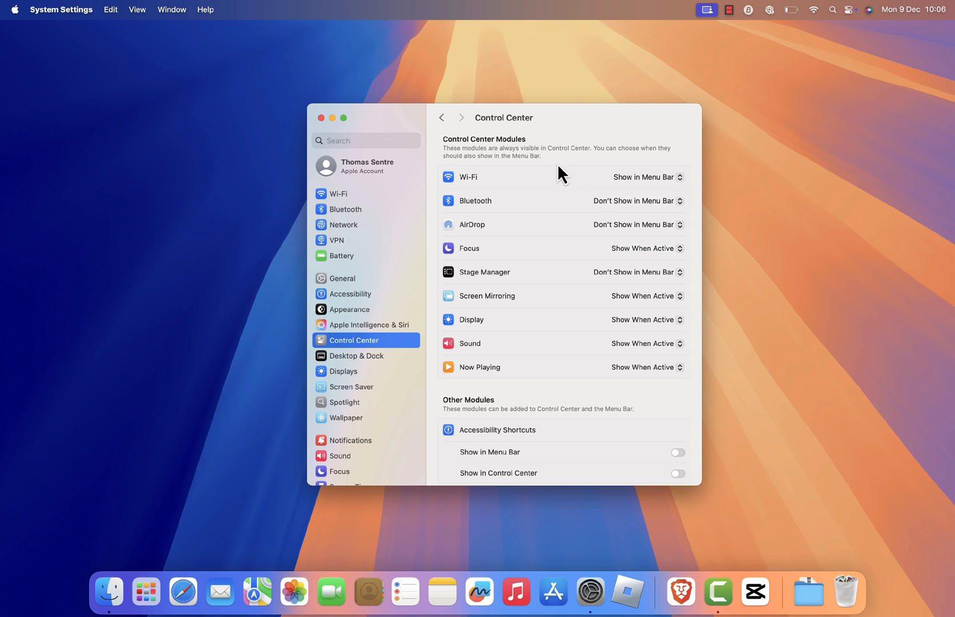
{"action": "mouse_move", "coordinate": [717, 226]}
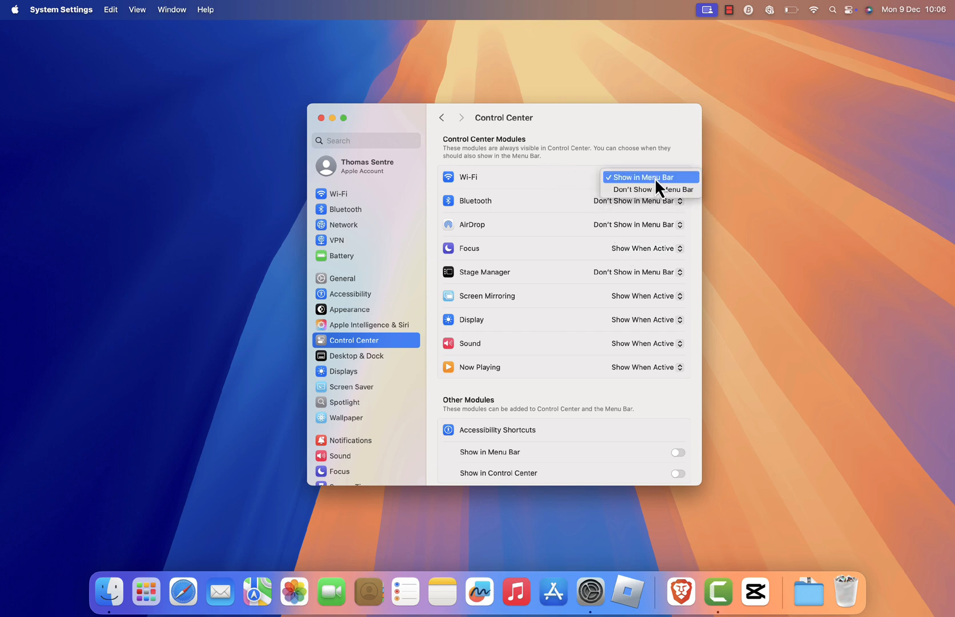
{"action": "mouse_move", "coordinate": [643, 190]}
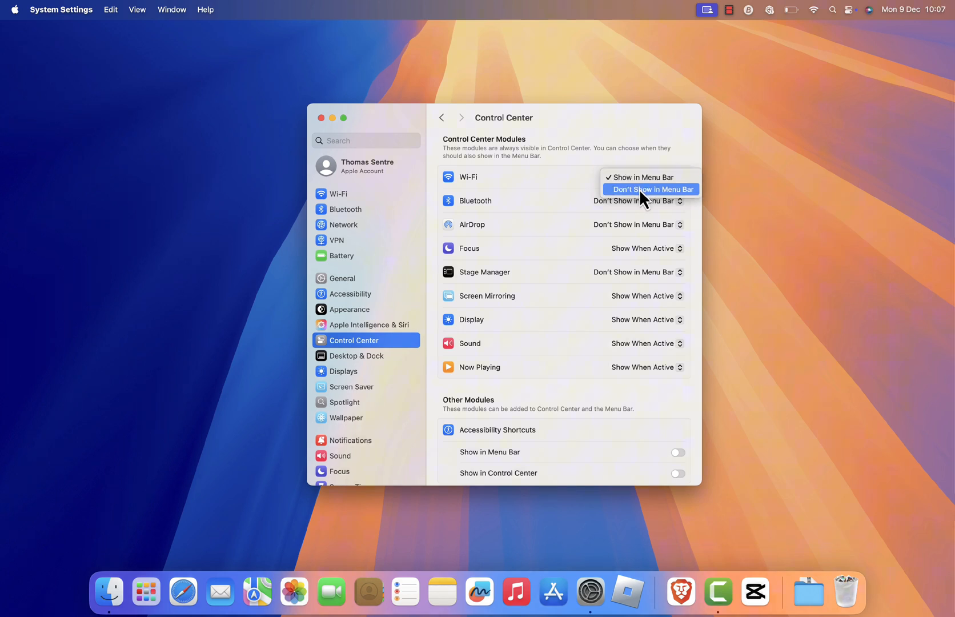
{"action": "left_click", "coordinate": [652, 189]}
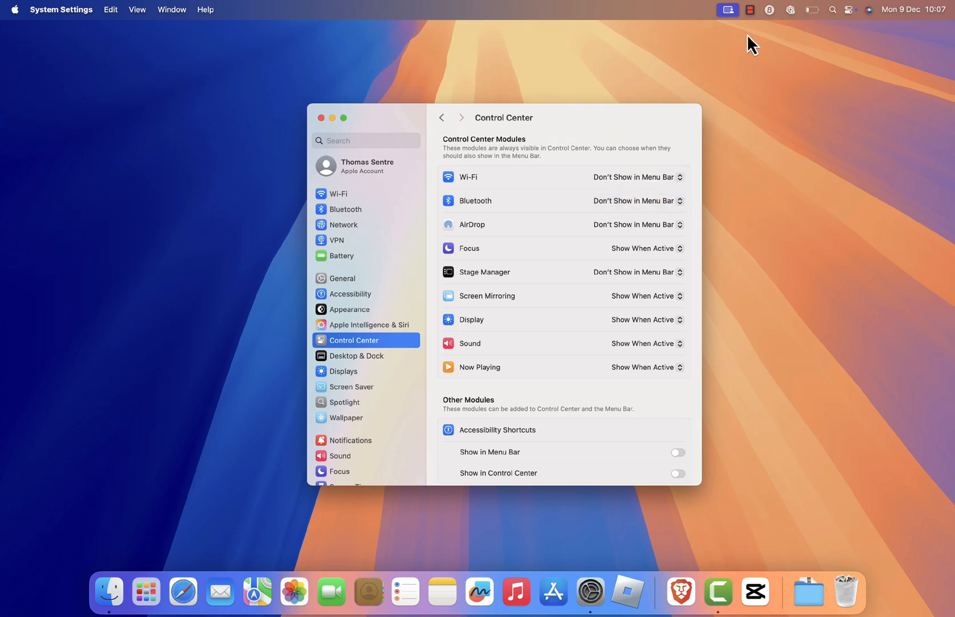
{"action": "left_click", "coordinate": [636, 177]}
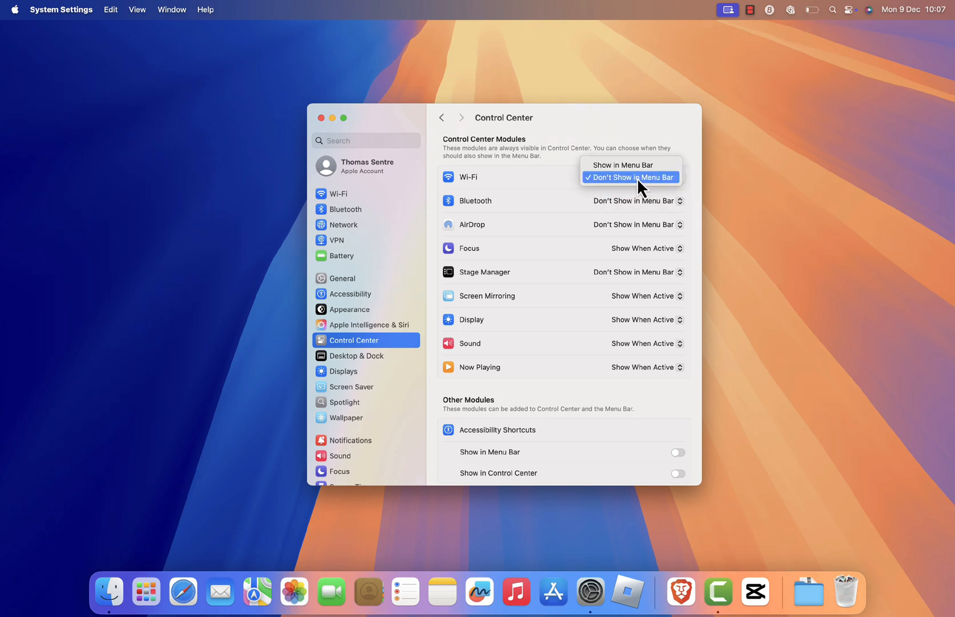
{"action": "left_click", "coordinate": [621, 165]}
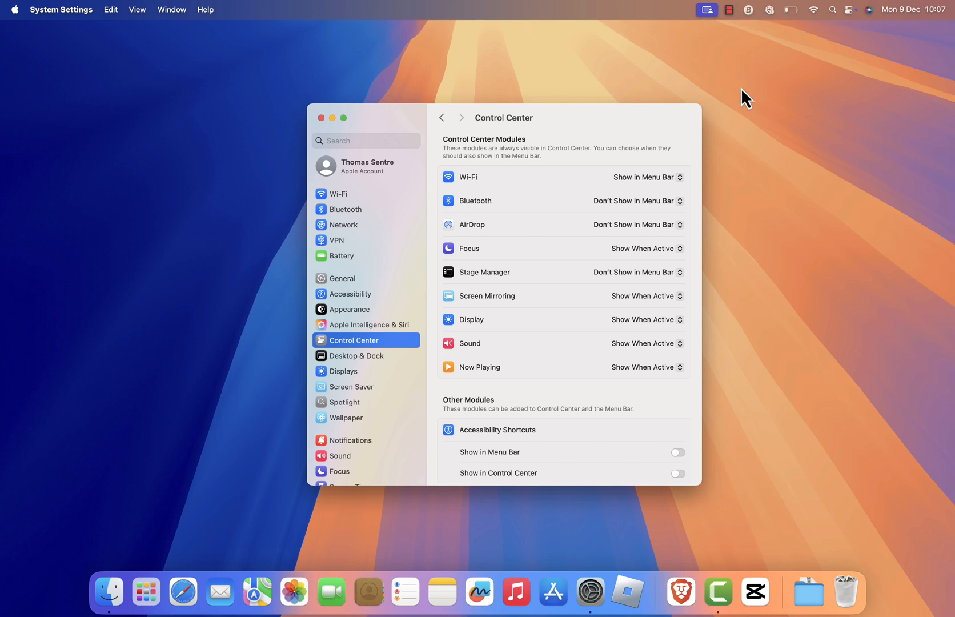
{"action": "mouse_move", "coordinate": [788, 69]}
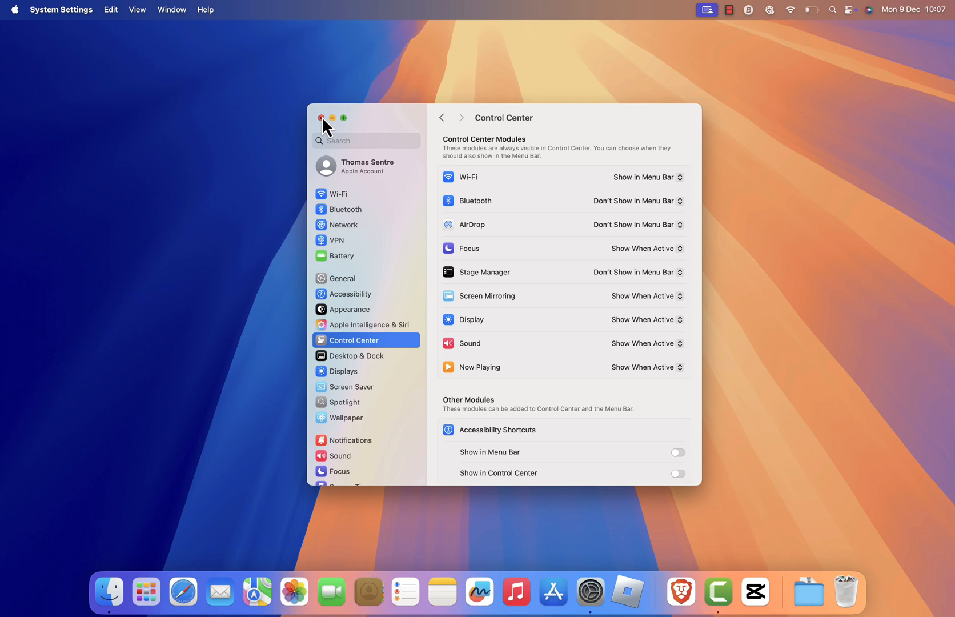
Close the System Settings window, returning to the Finder desktop
{"action": "left_click", "coordinate": [323, 117]}
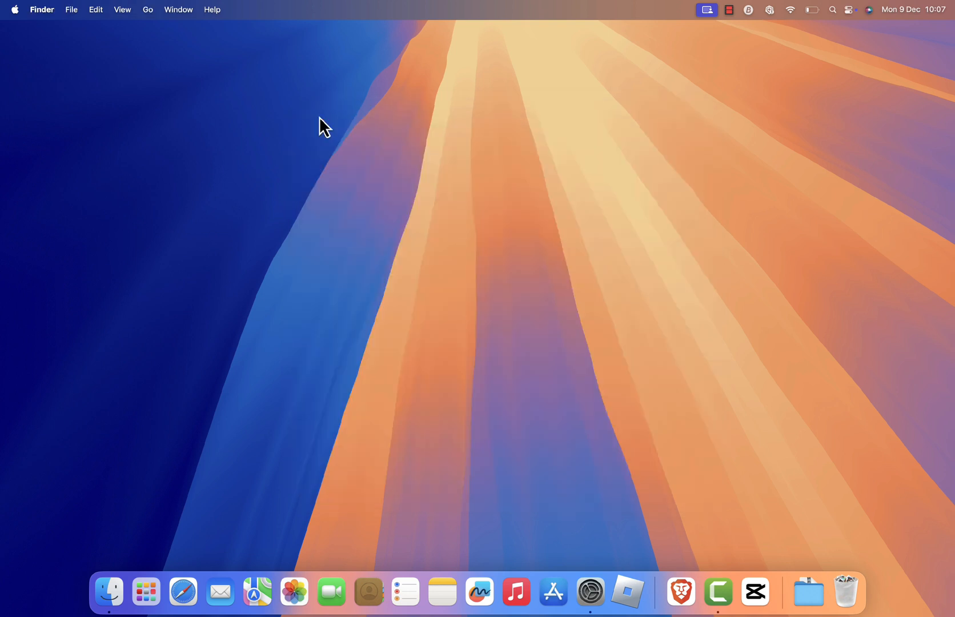
{"action": "mouse_move", "coordinate": [695, 569]}
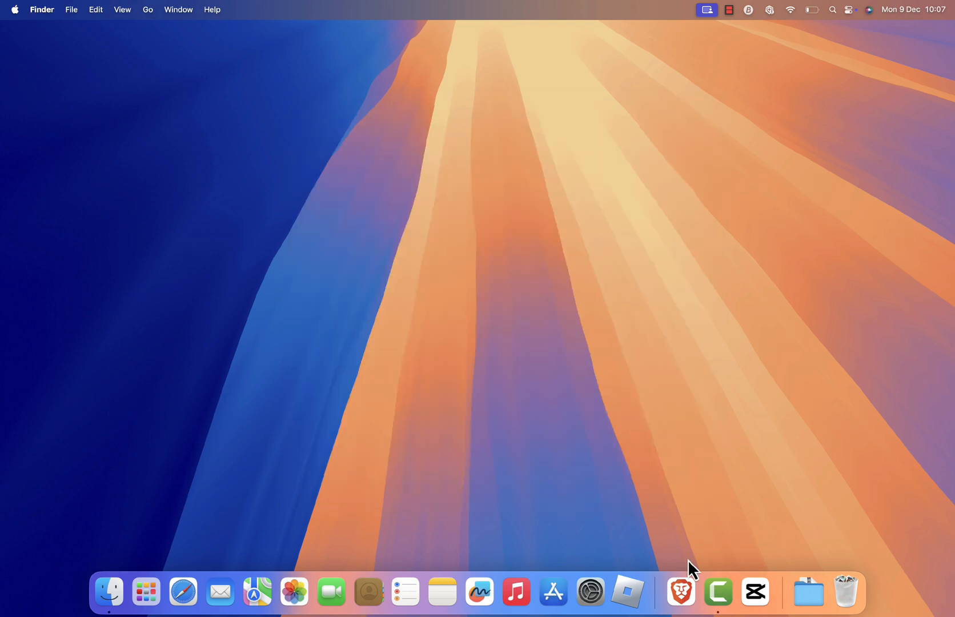
{"action": "mouse_move", "coordinate": [448, 378]}
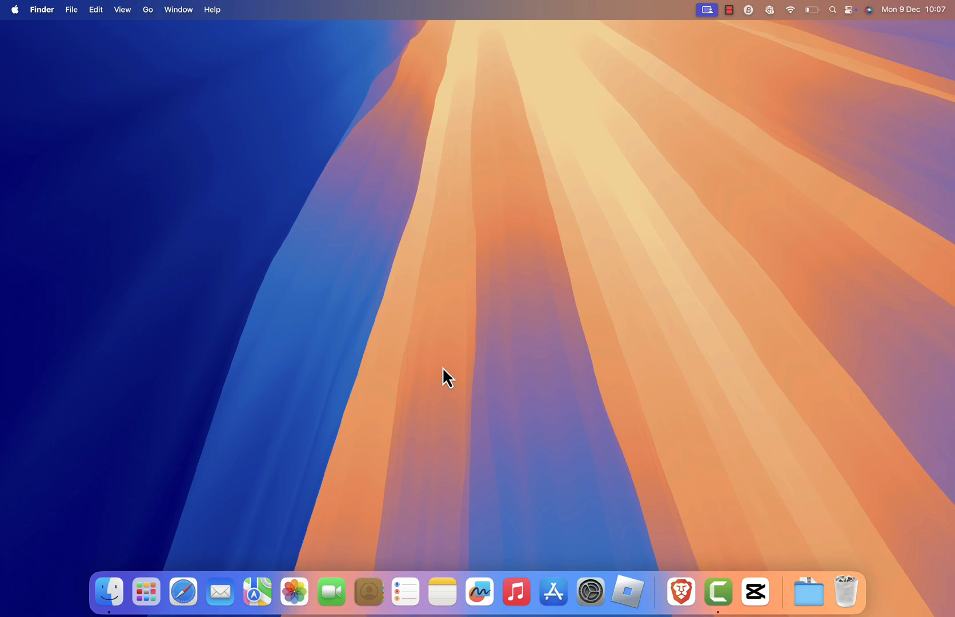
{"action": "mouse_move", "coordinate": [618, 297]}
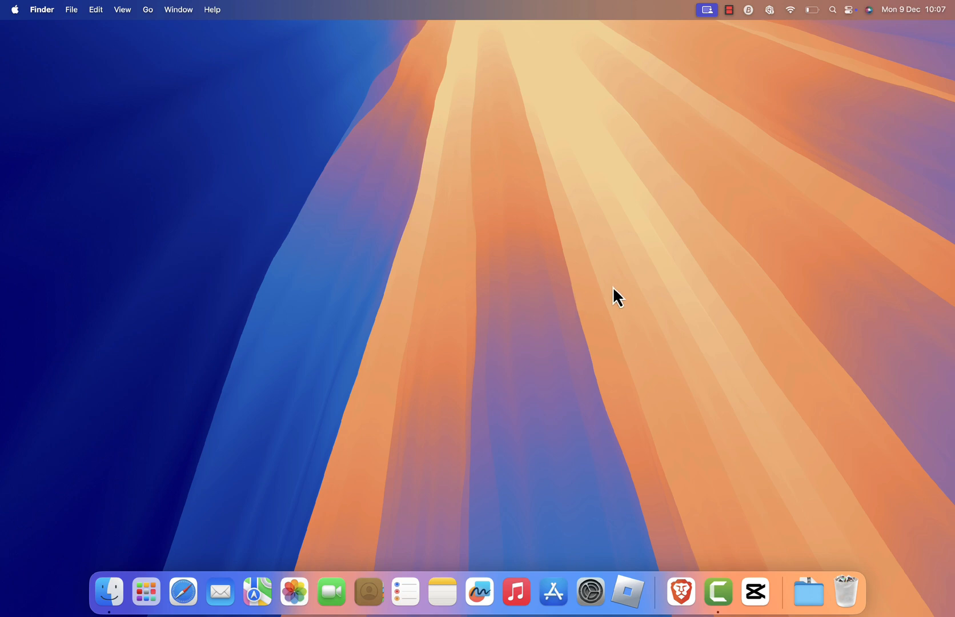
{"action": "mouse_move", "coordinate": [481, 293]}
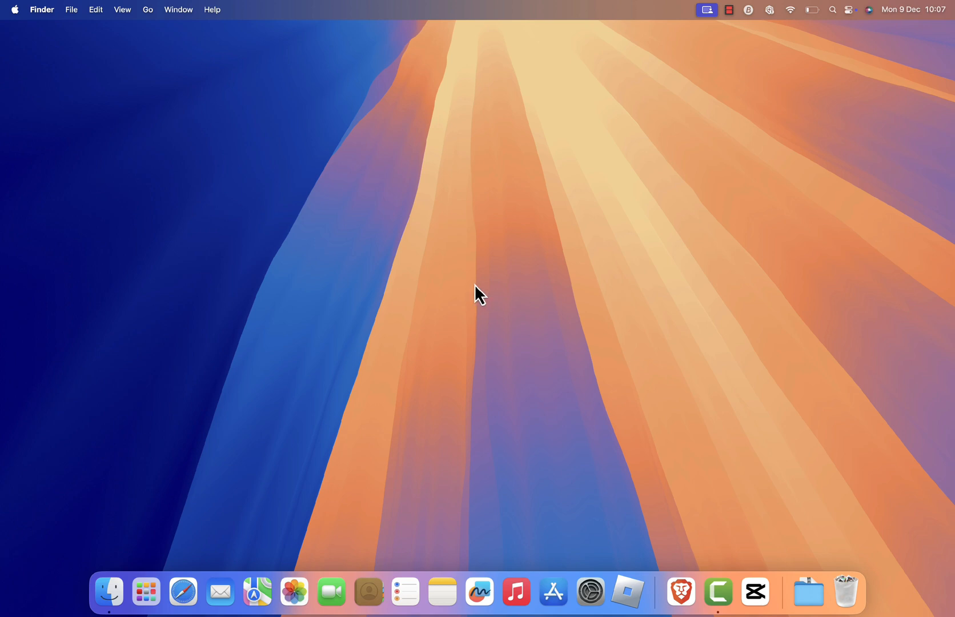
{"action": "mouse_move", "coordinate": [494, 256]}
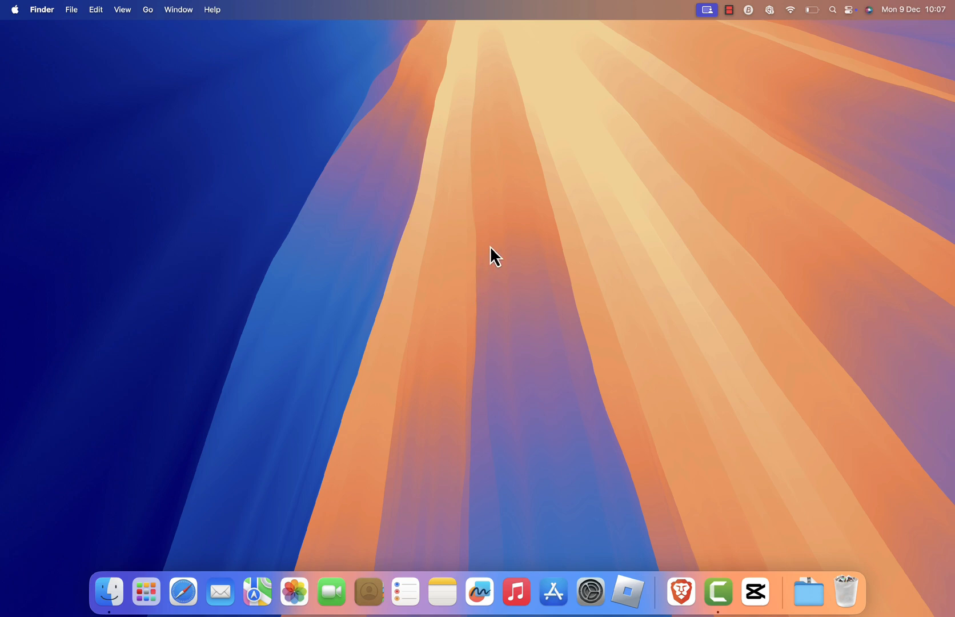
{"action": "mouse_move", "coordinate": [518, 186]}
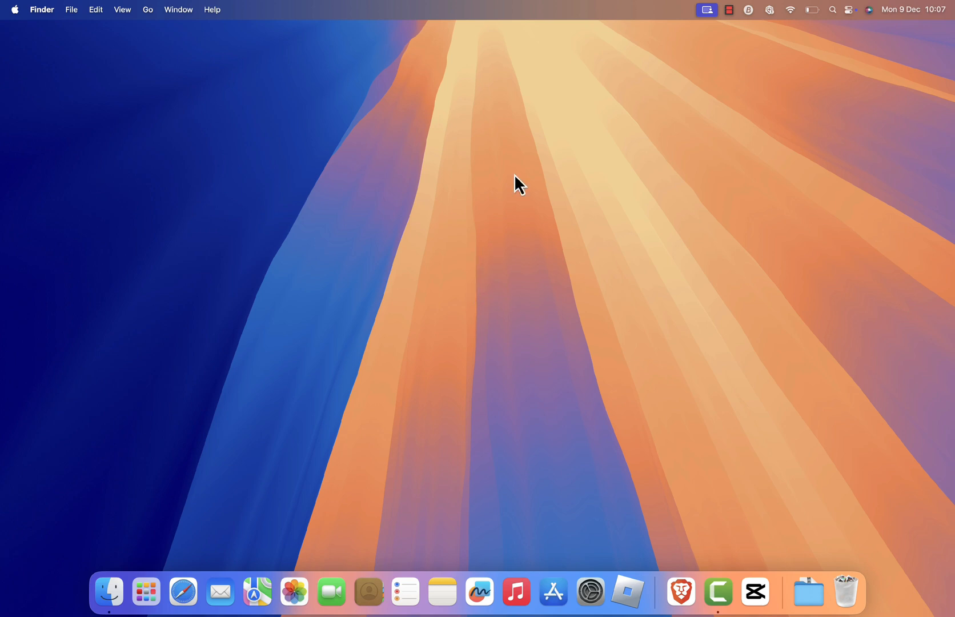